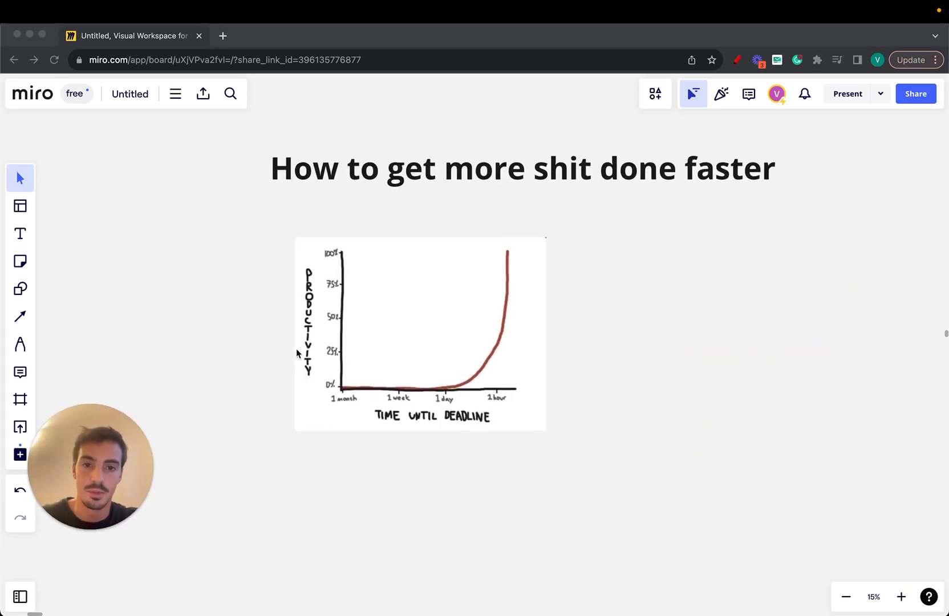
Switch to the Pen tool for freehand sketching beside the productivity graph.
click(20, 343)
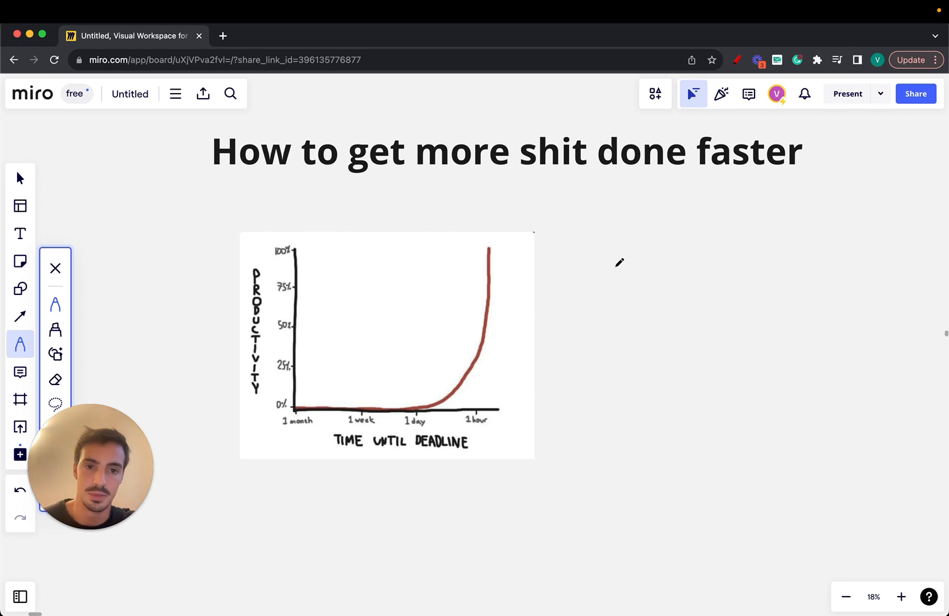
drag(411, 176, 842, 156)
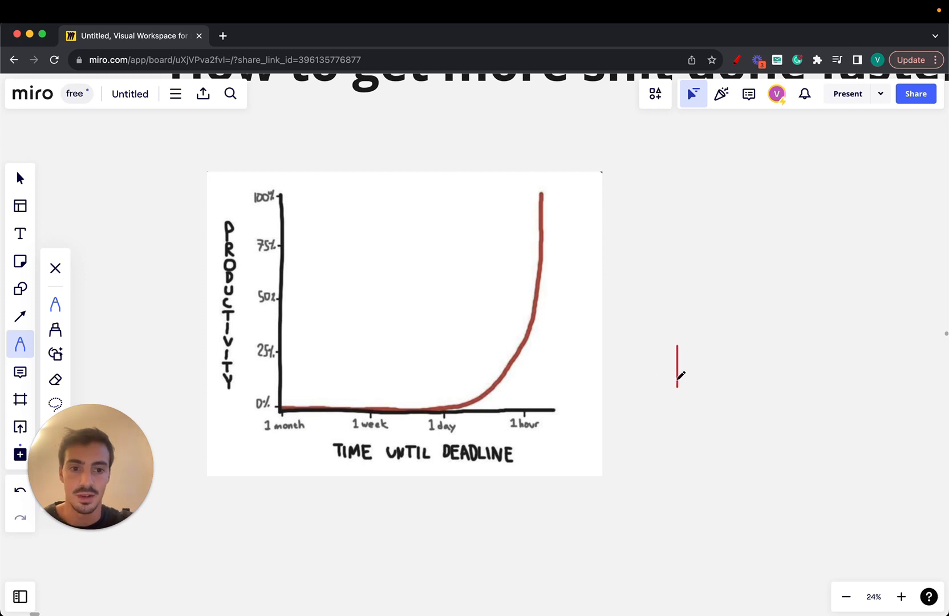
drag(678, 377, 872, 377)
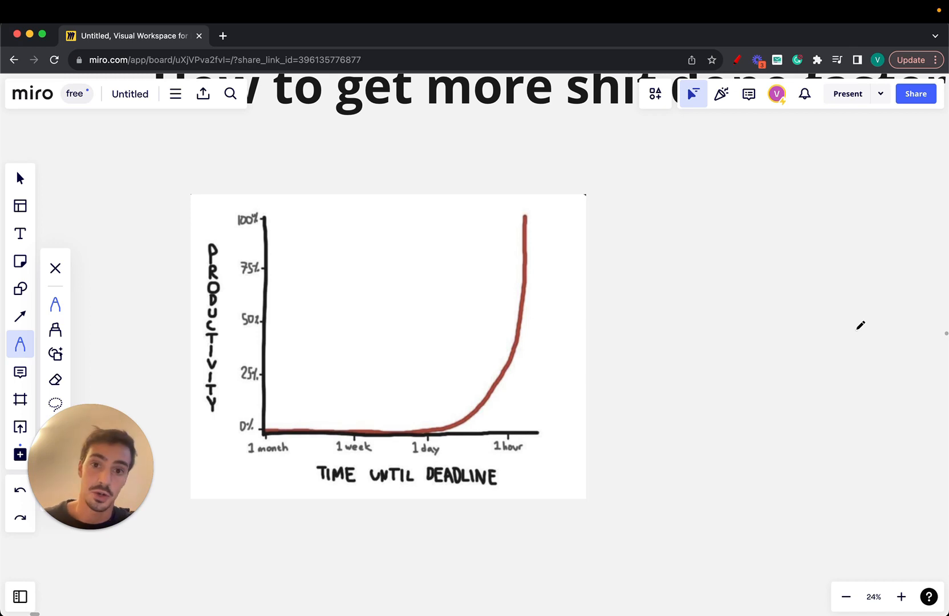
mouse_move(837, 329)
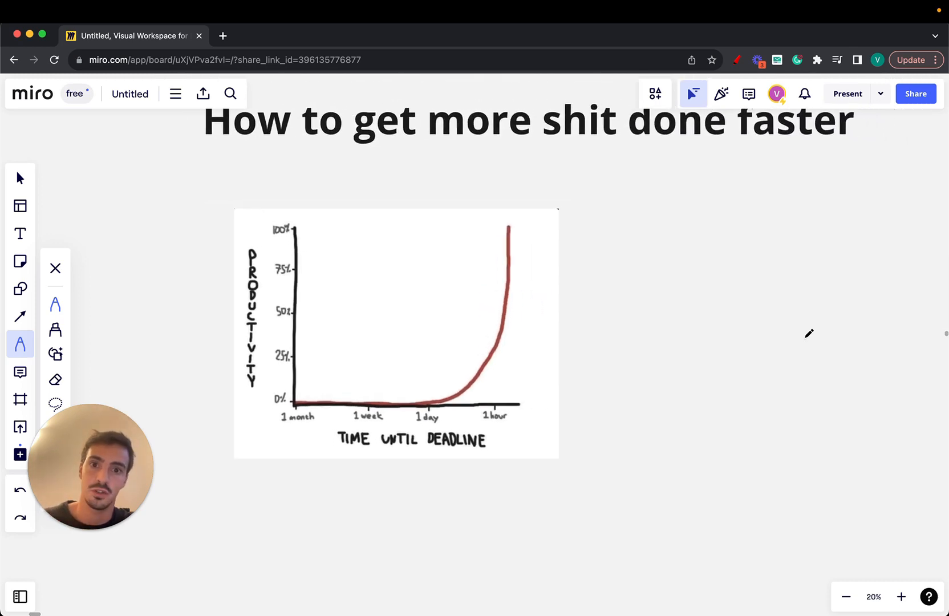
click(901, 597)
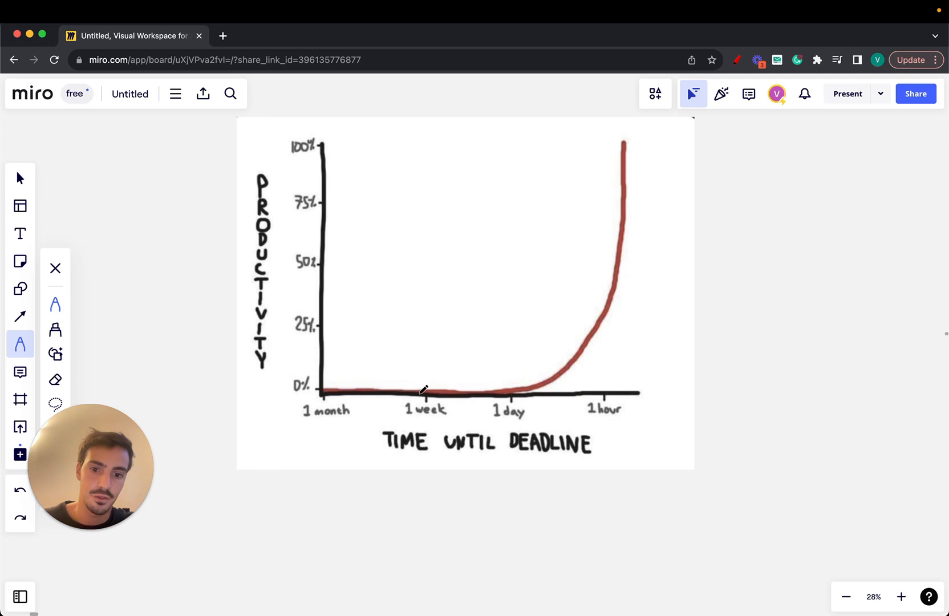
Draw a red timeline arrow with a start mark, and a tick-marked arrow below it.
drag(728, 242, 728, 310)
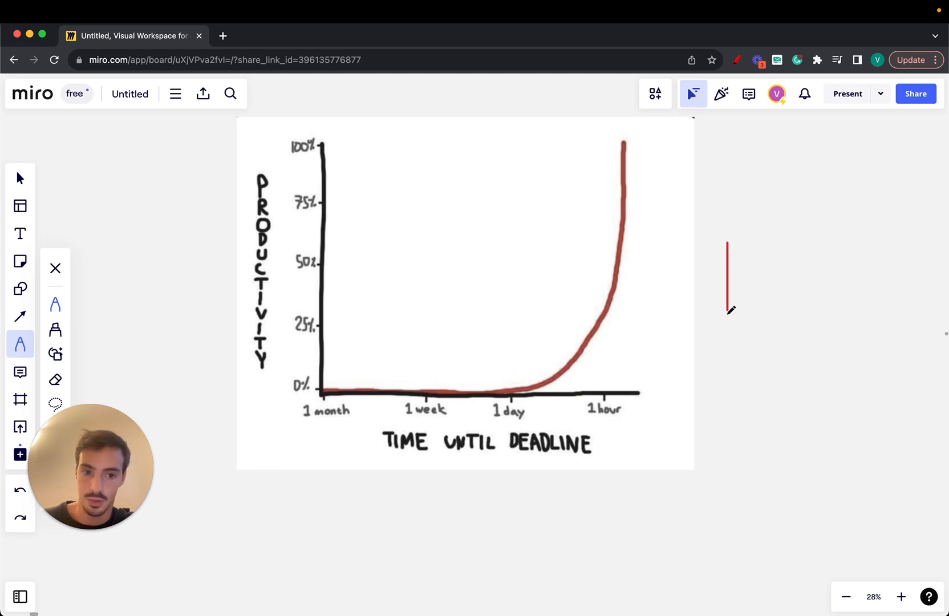
drag(729, 279, 881, 278)
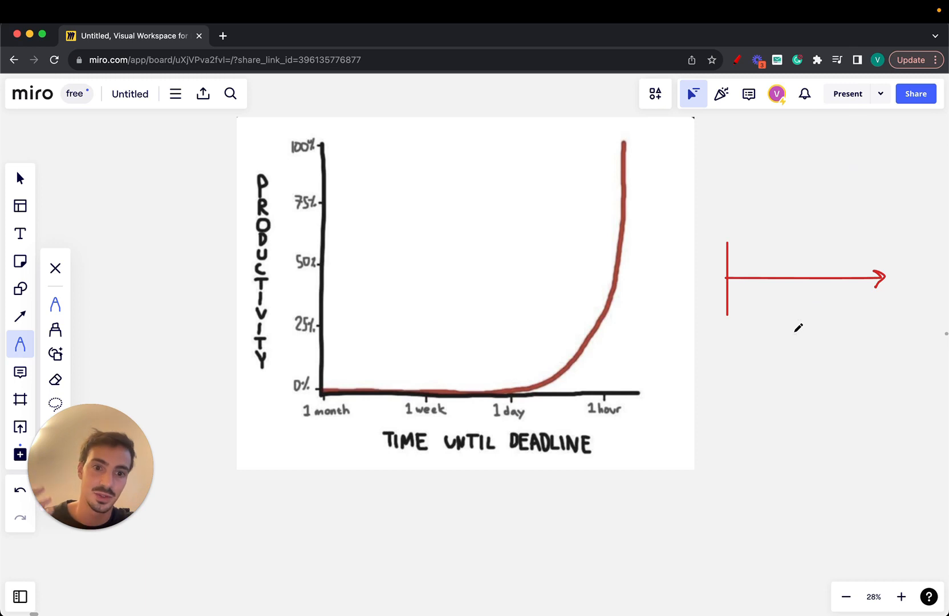
drag(737, 381, 737, 435)
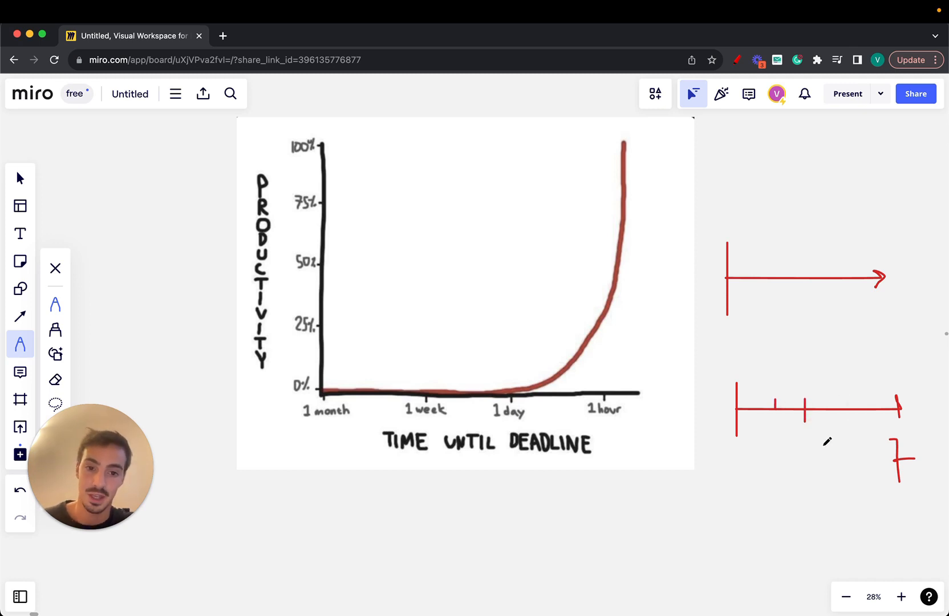
Draw a red curve that rises and then drops over the lower tick-marked timeline.
drag(769, 404, 853, 357)
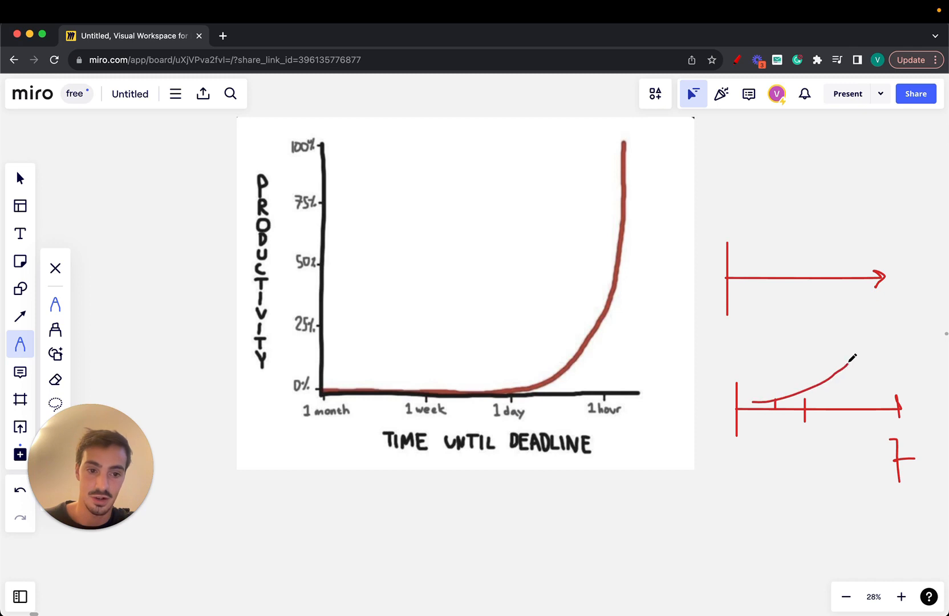
drag(853, 357, 890, 405)
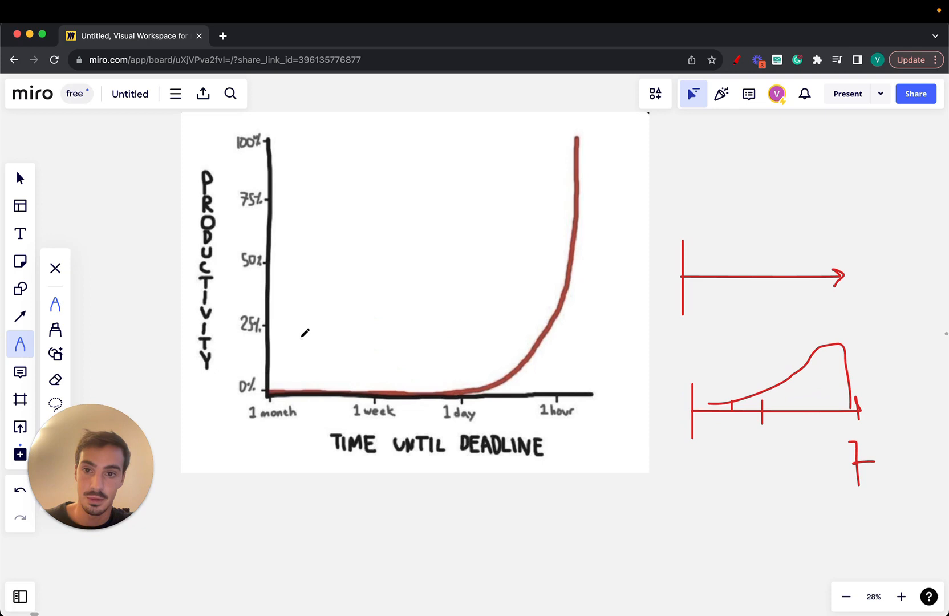
mouse_move(551, 433)
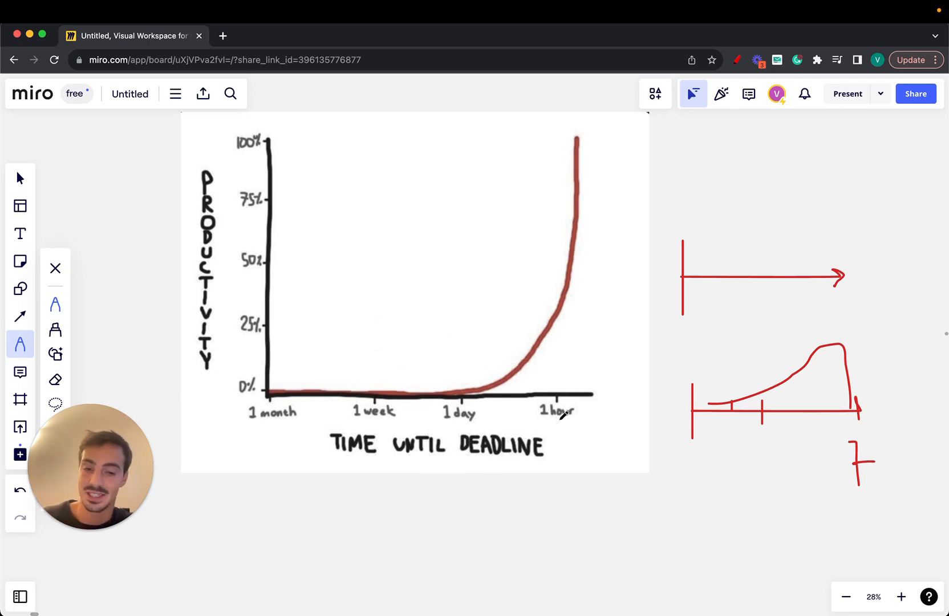
Sketch a short capped I-shaped span in red below the graph.
drag(562, 493, 567, 530)
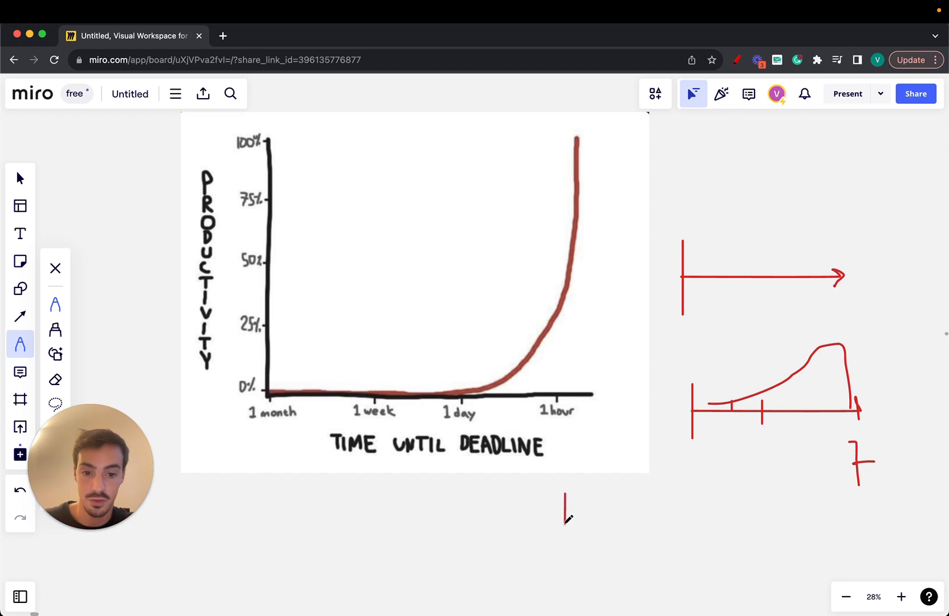
drag(562, 511, 618, 520)
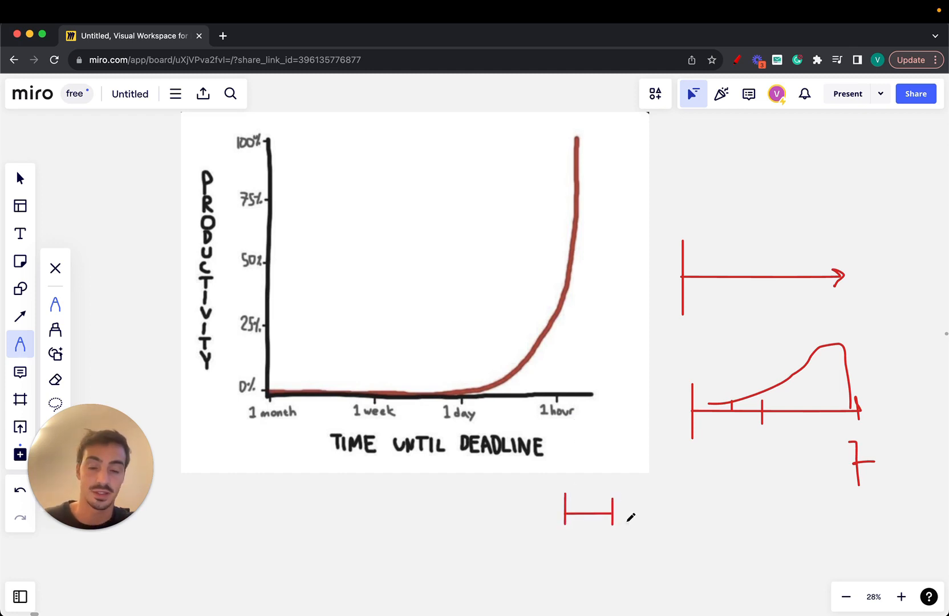
mouse_move(667, 499)
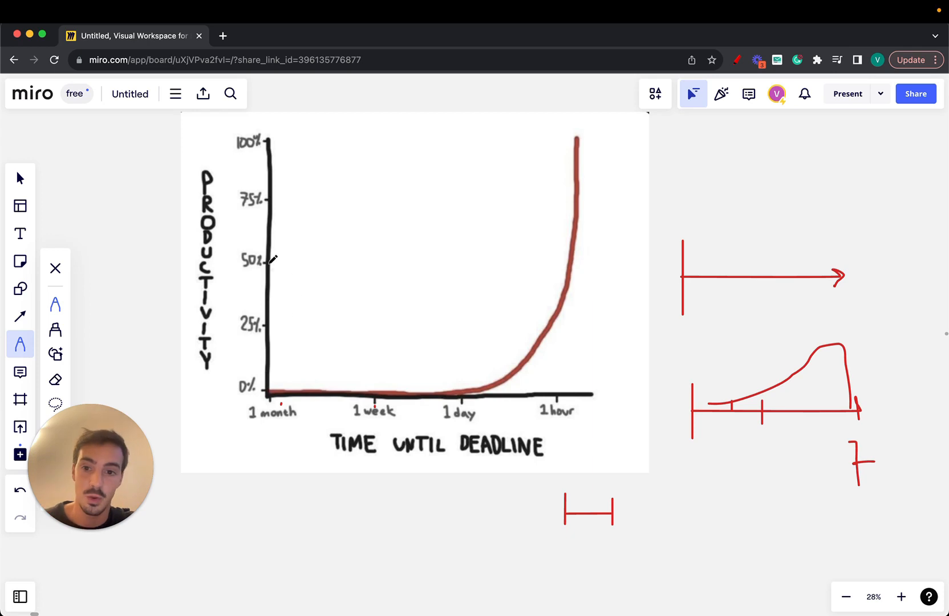
Sketch a large red task-board box outline with small marks along its top edge.
drag(273, 392, 562, 334)
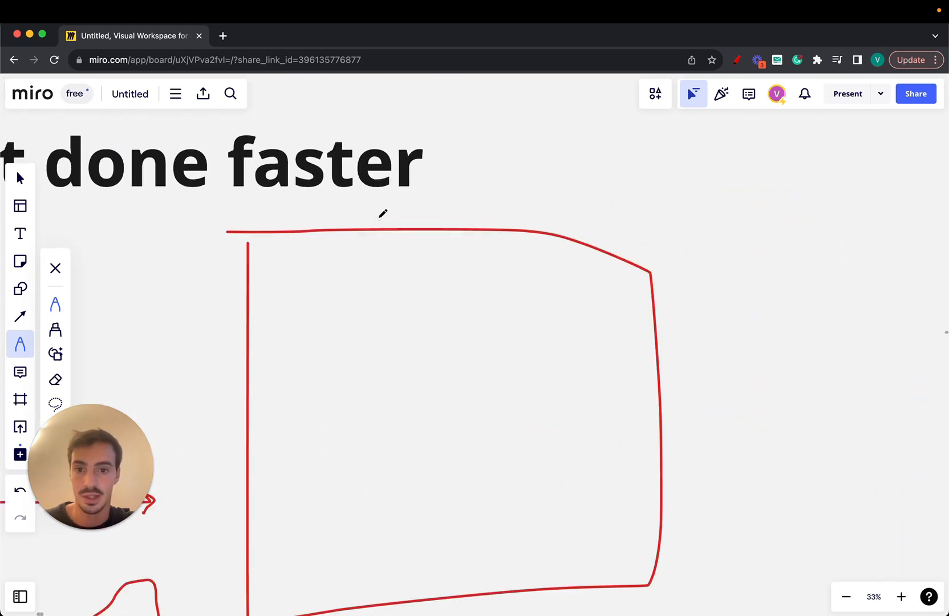
drag(291, 224, 309, 199)
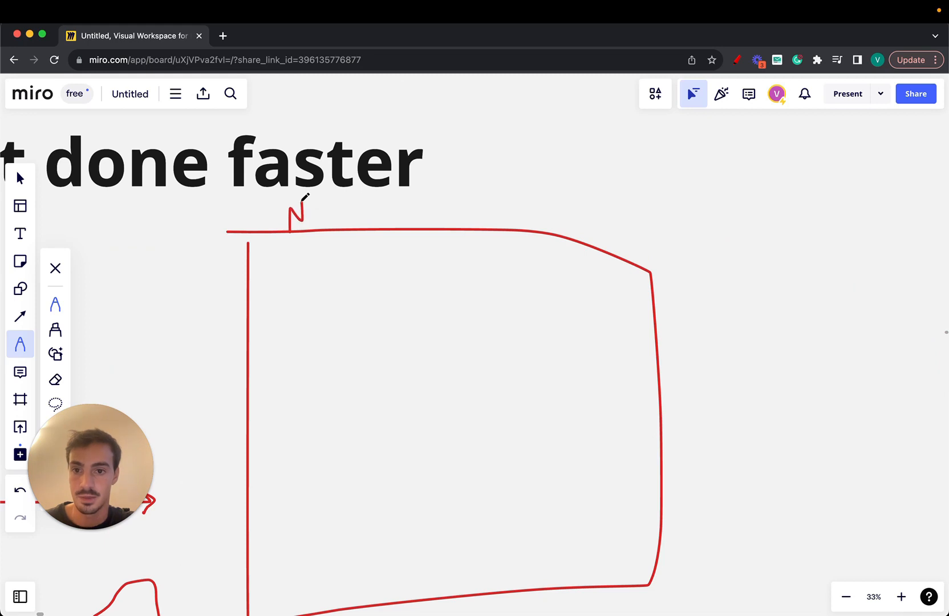
drag(466, 194, 450, 218)
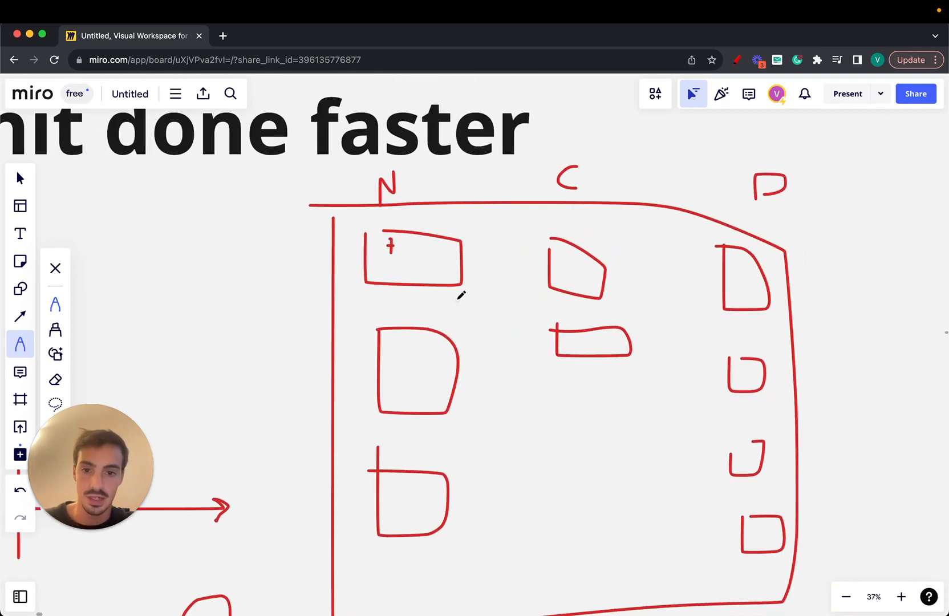
scroll(down, 3)
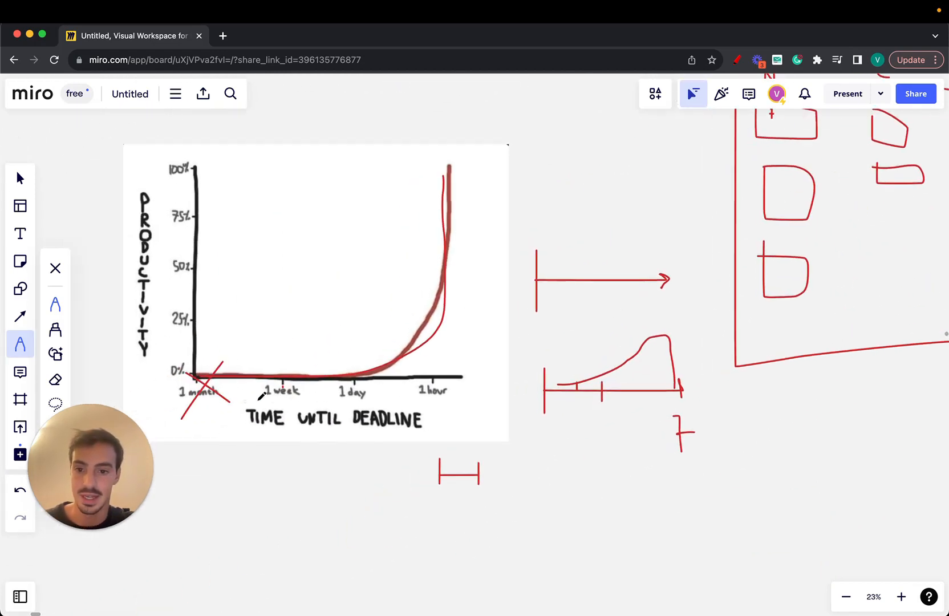
Underline and circle the '1 hour' label, then arrow a task from column C to D.
drag(414, 399, 457, 396)
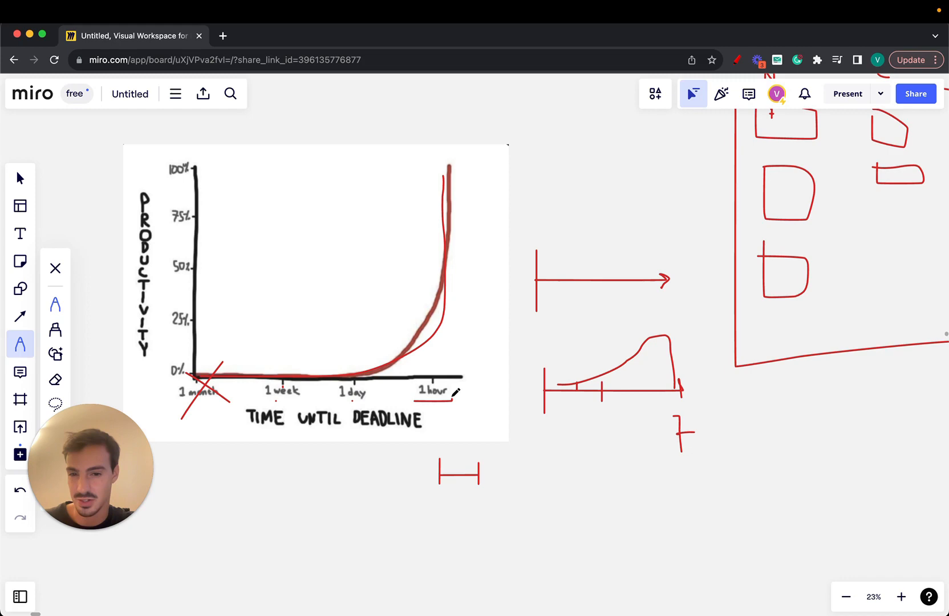
drag(414, 394, 454, 393)
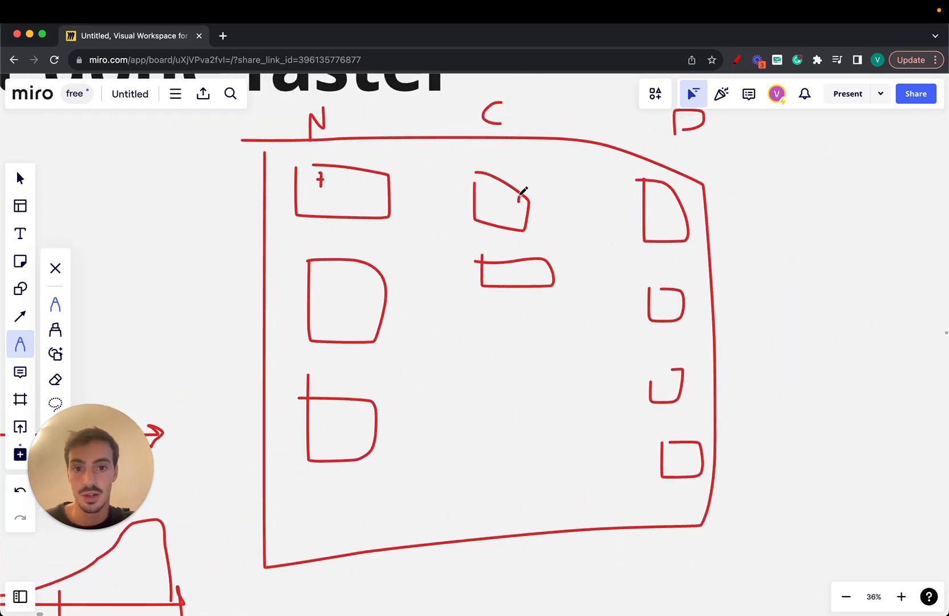
drag(518, 196, 641, 182)
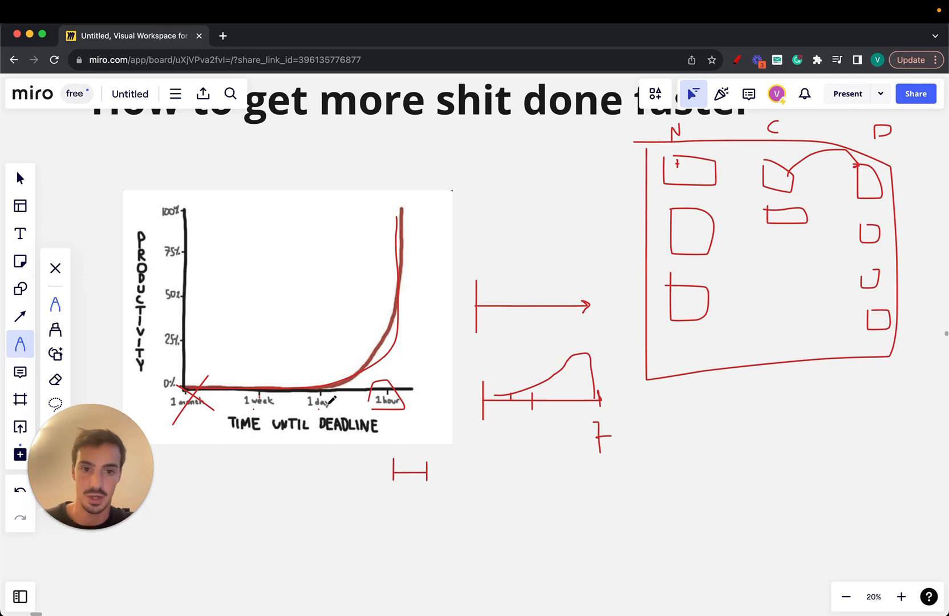
Sketch red to-do list lines below the task board and enclose them in a box.
scroll(down, 3)
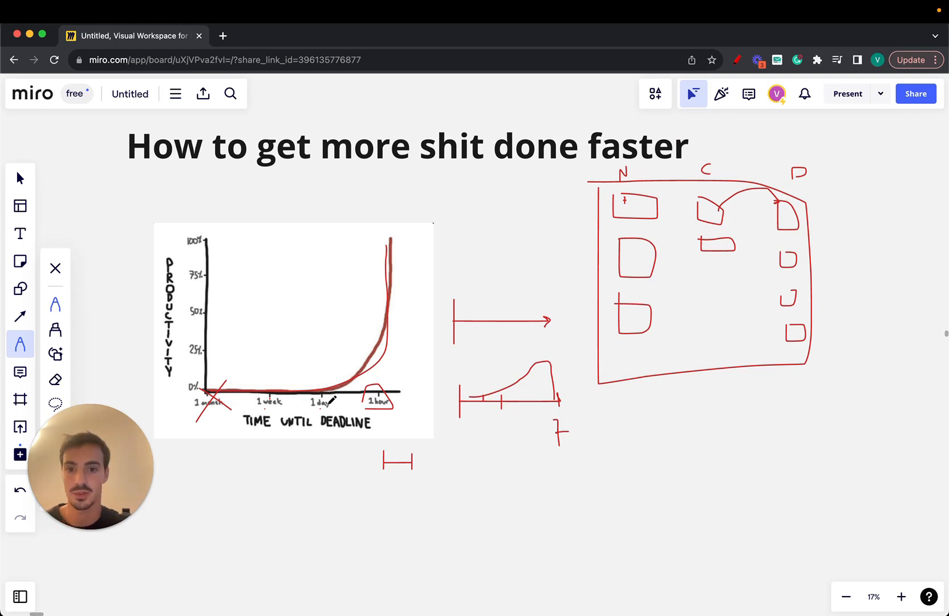
drag(648, 421, 787, 422)
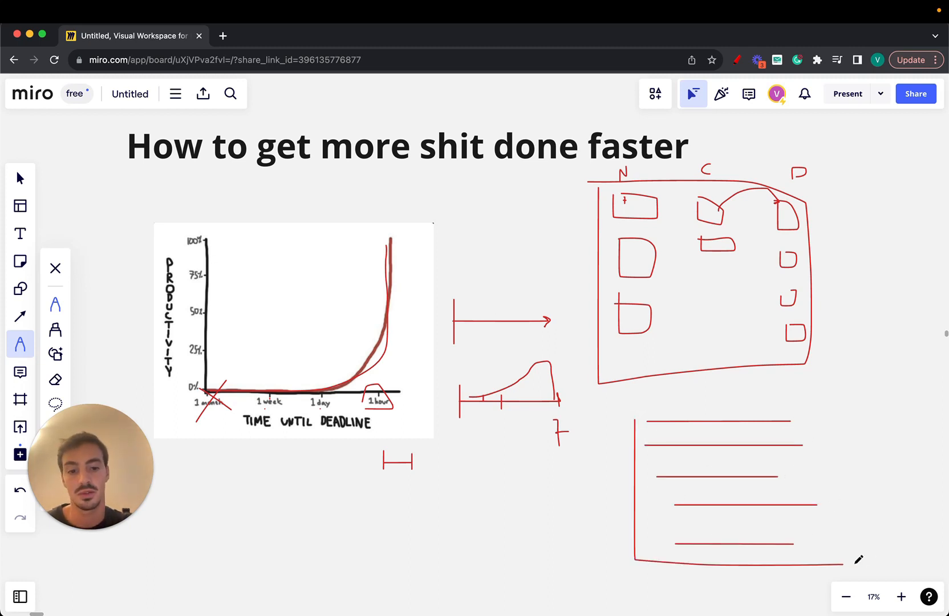
drag(635, 417, 877, 557)
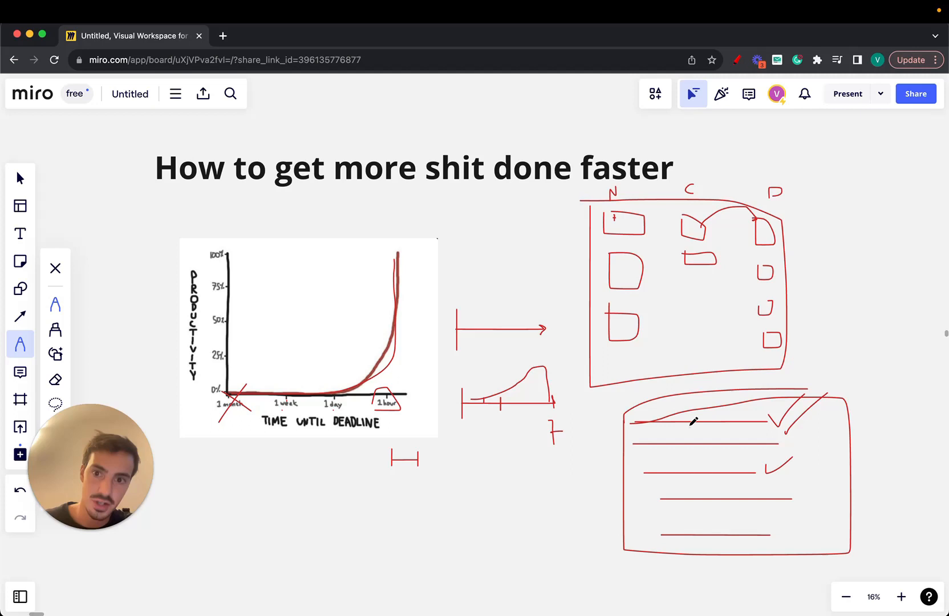
Scroll down the board to reach the graph's horizontal time-axis labels.
scroll(down, 3)
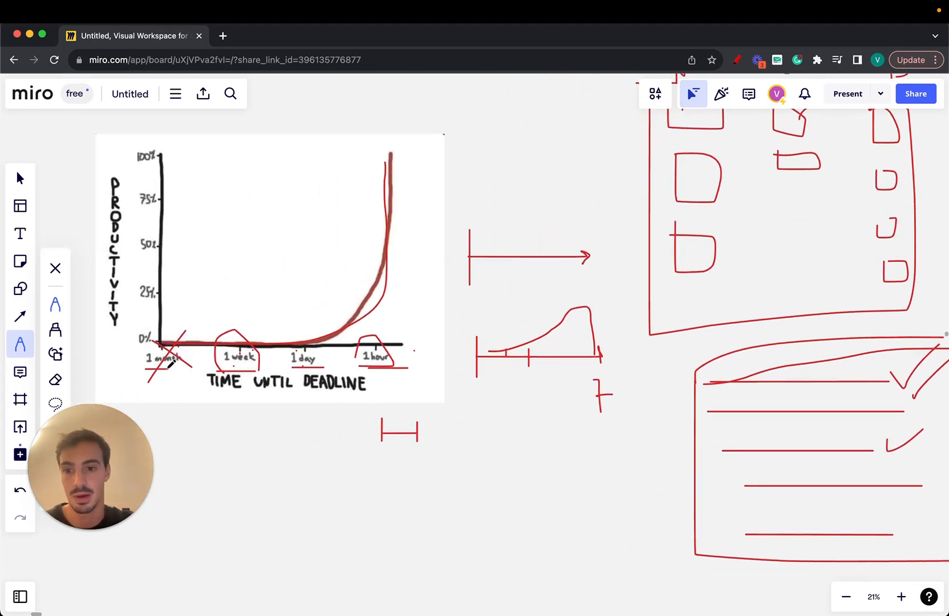
Scroll right across the board to the area beneath the productivity graph.
scroll(right, 3)
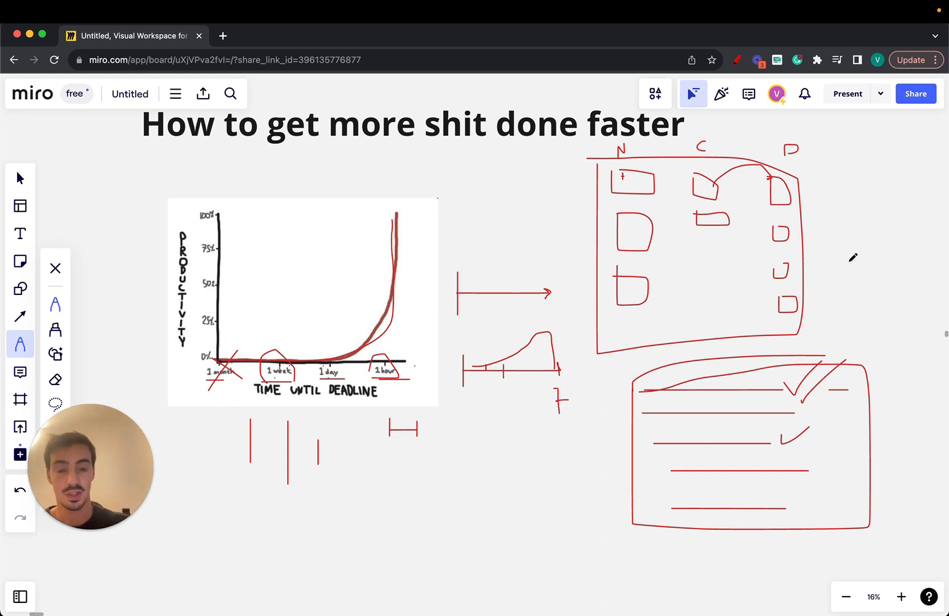
mouse_move(564, 220)
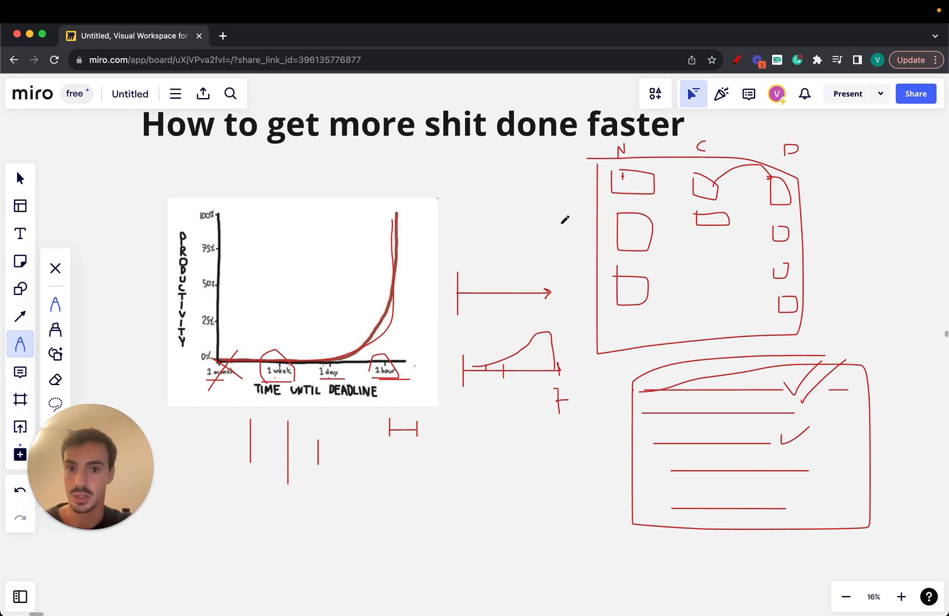
Sketch a small red U beside the board and an arrow pointing at the task board.
drag(514, 172, 524, 200)
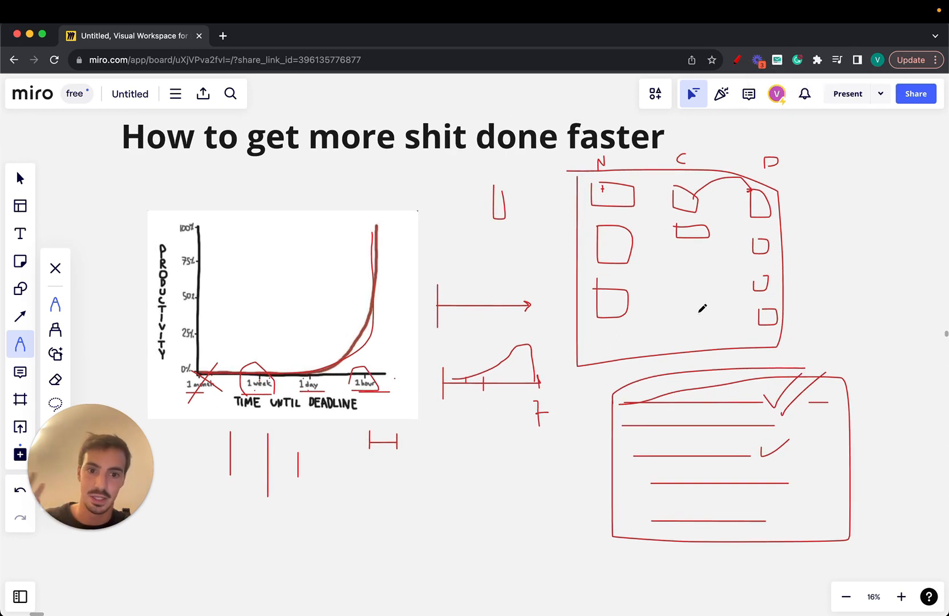
drag(817, 196, 868, 161)
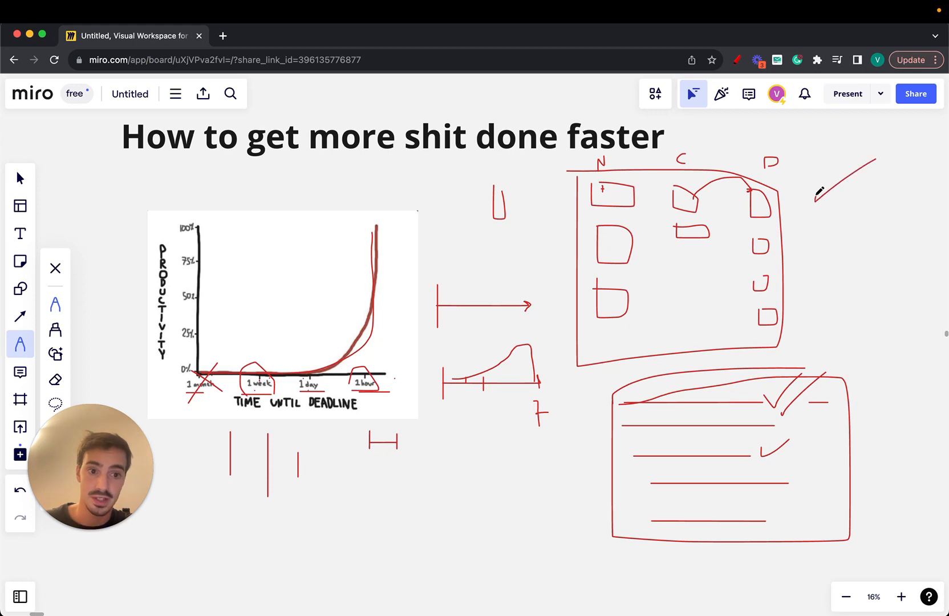
drag(820, 200, 920, 116)
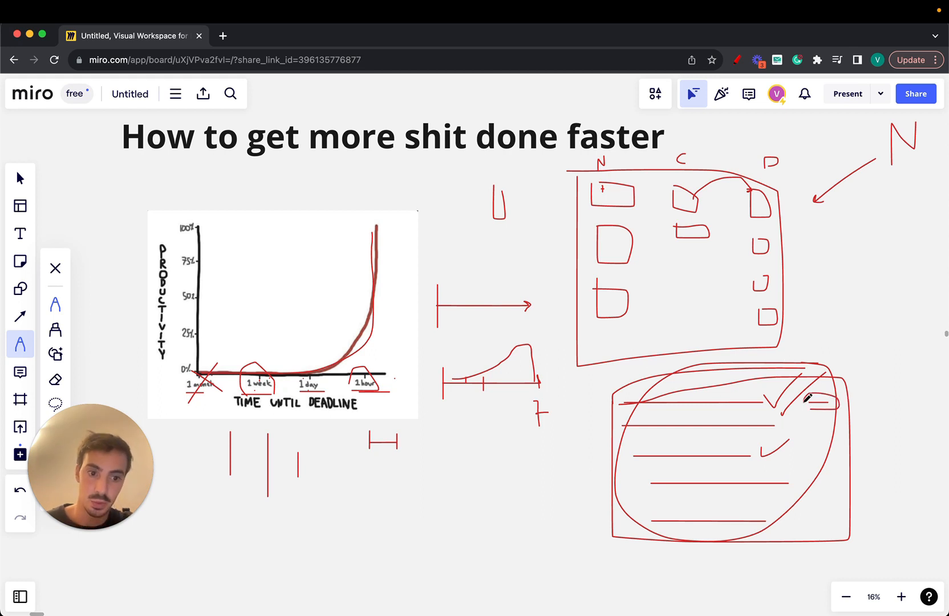
mouse_move(814, 402)
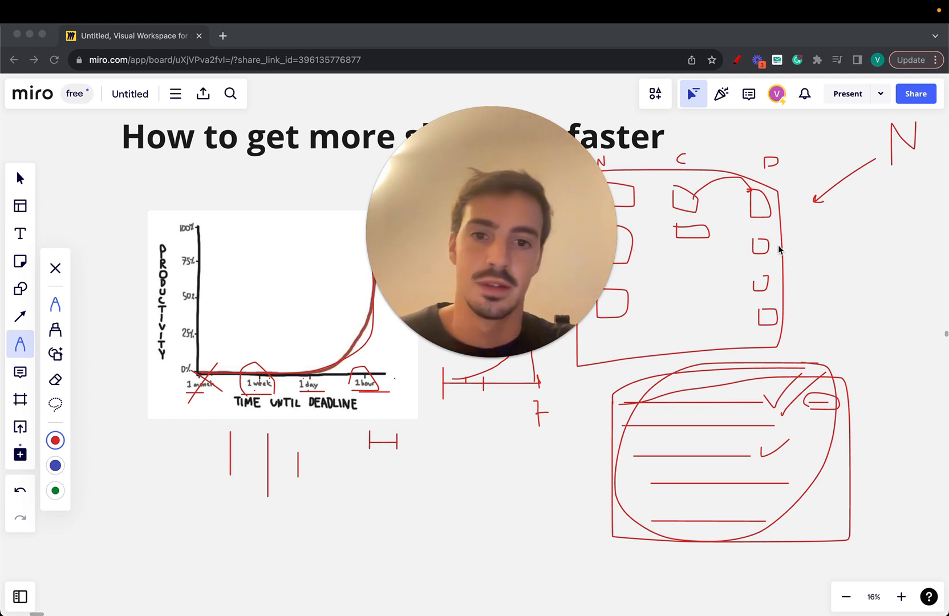
mouse_move(26, 158)
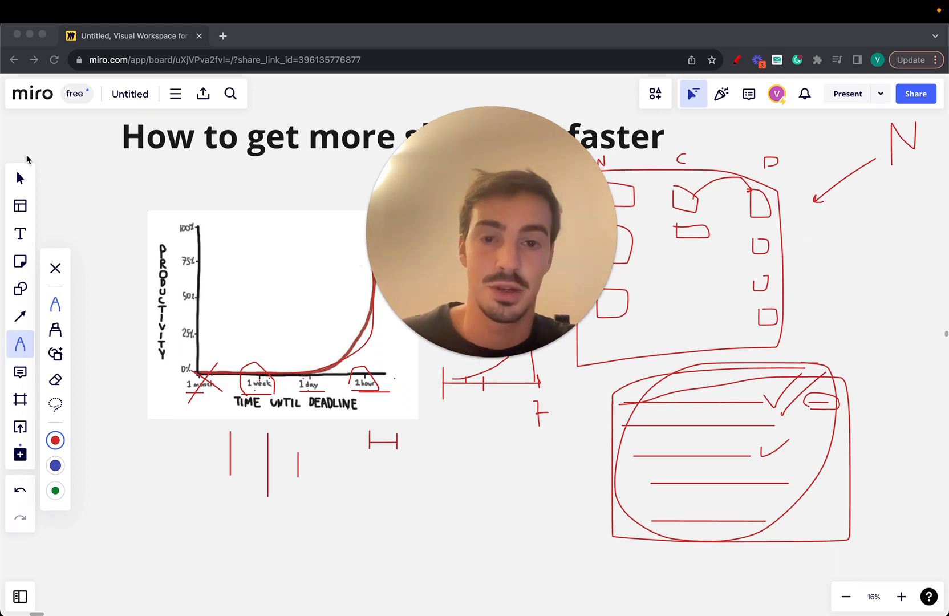